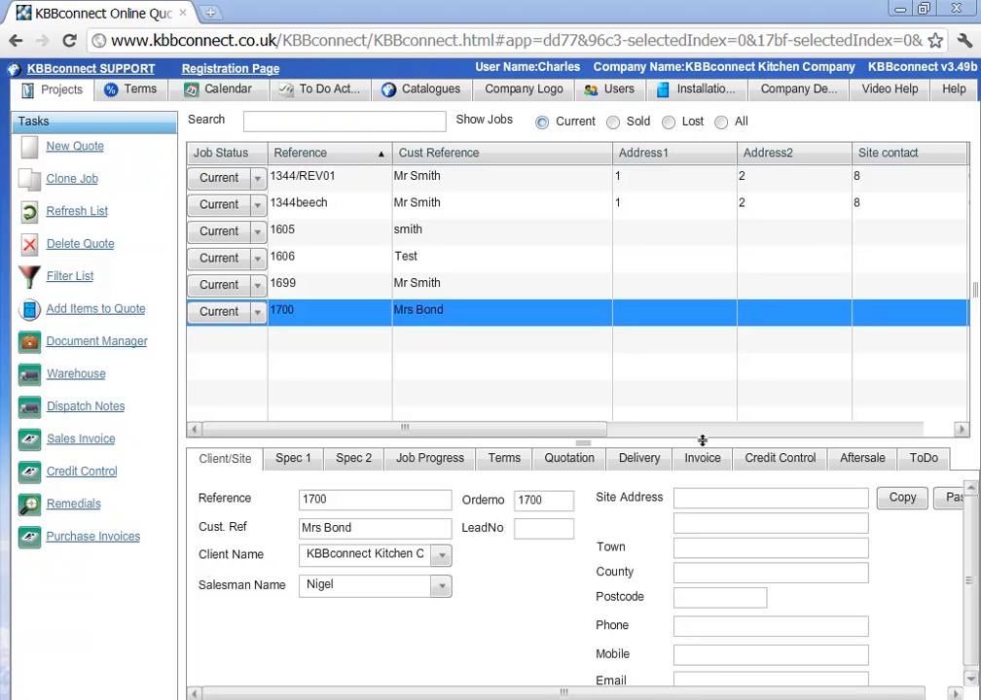
{"action": "mouse_move", "coordinate": [451, 319]}
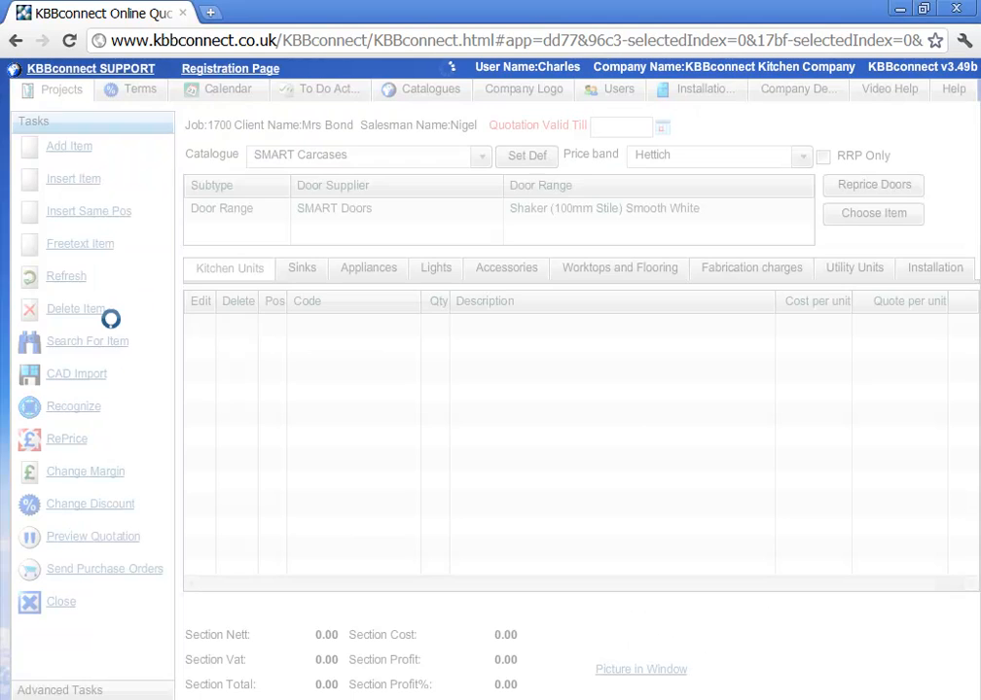
- Start CAD Import for job 1700 and browse the CAD file types (Fusion, ArtiCAD, EasyPlanner3D)
{"action": "left_click", "coordinate": [69, 146]}
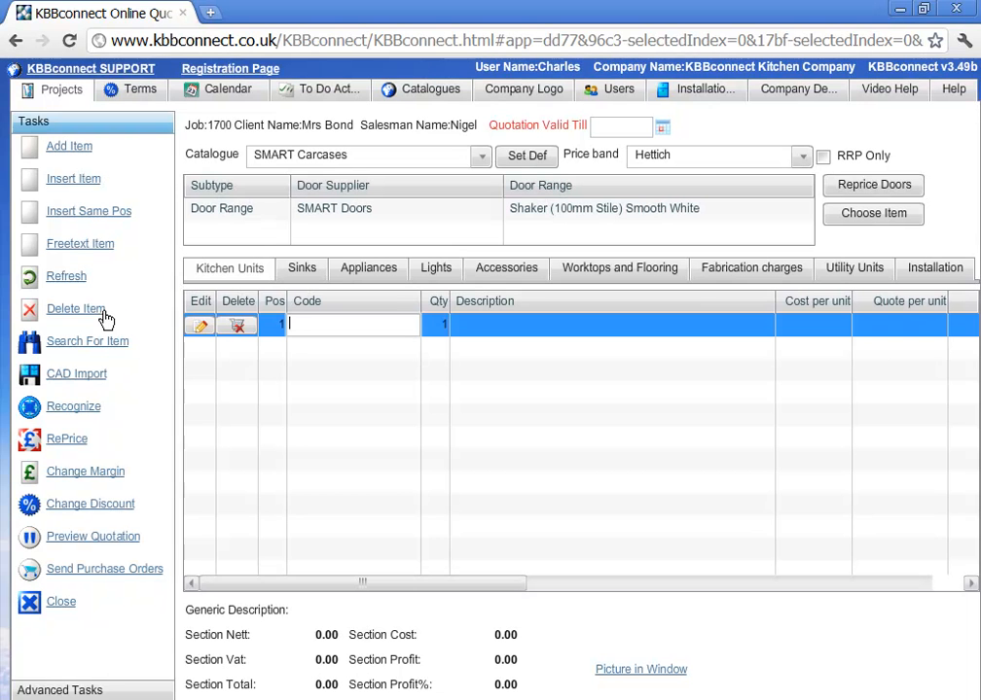
{"action": "mouse_move", "coordinate": [321, 375]}
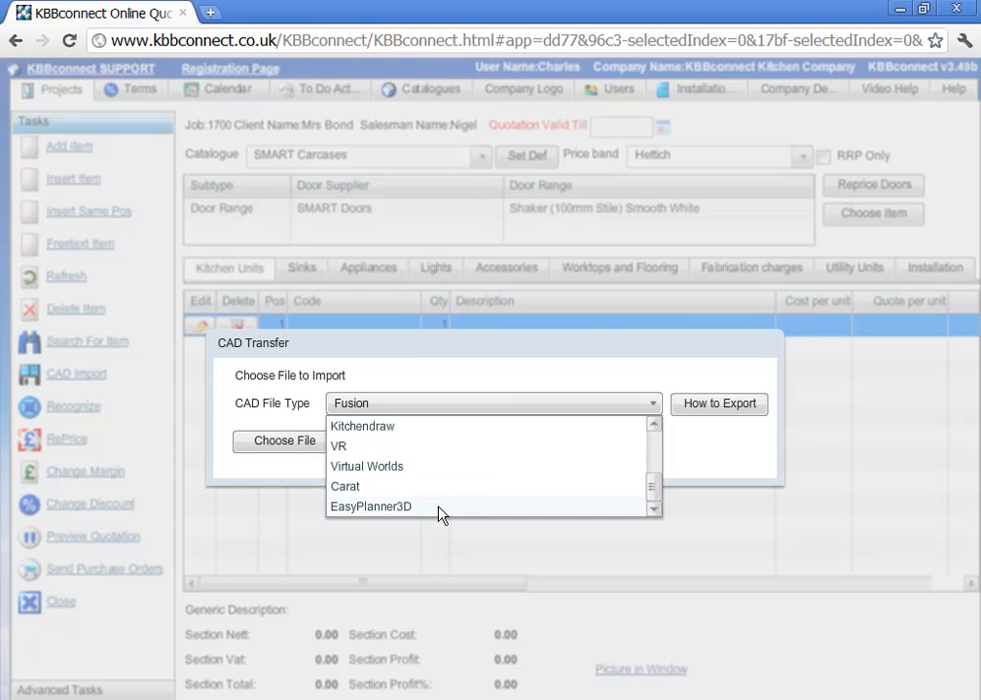
{"action": "mouse_move", "coordinate": [669, 499]}
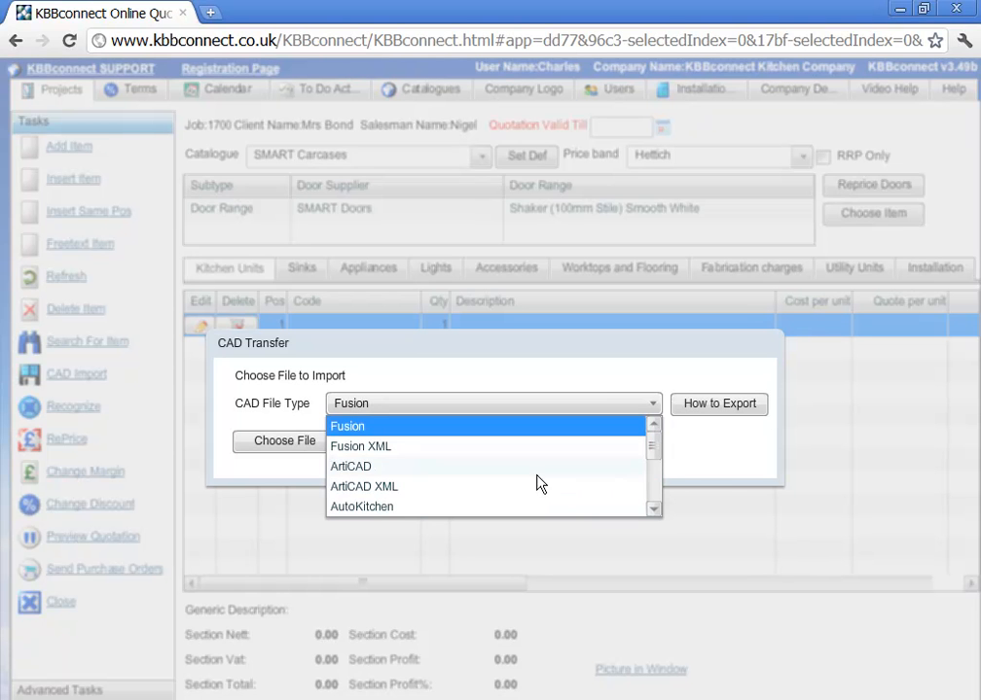
{"action": "scroll", "scroll_direction": "down", "scroll_amount": 3}
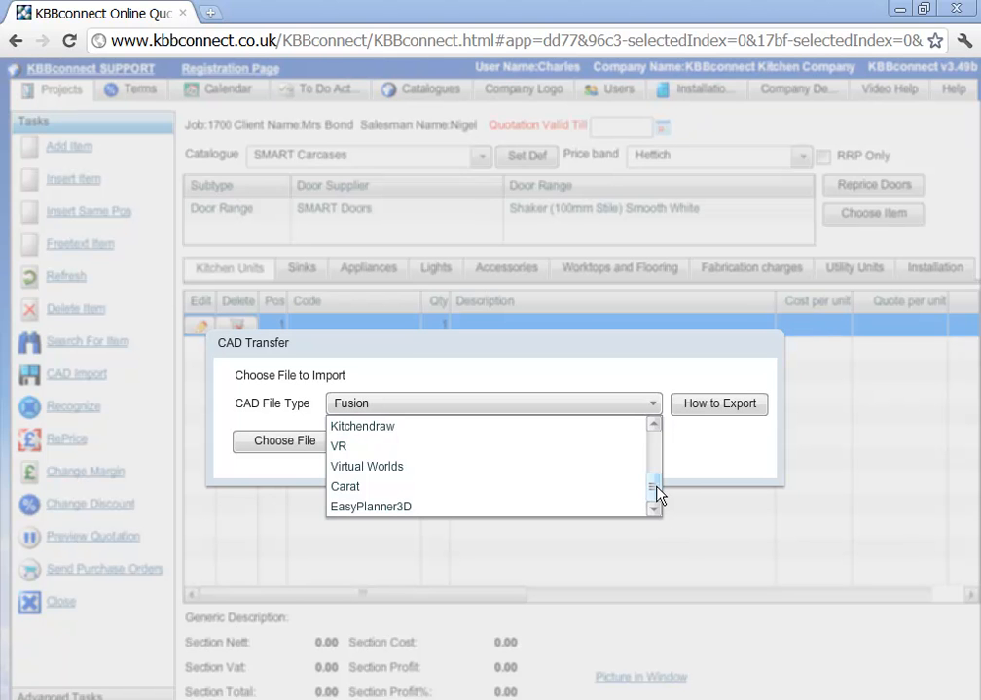
{"action": "scroll", "scroll_direction": "up", "scroll_amount": 3}
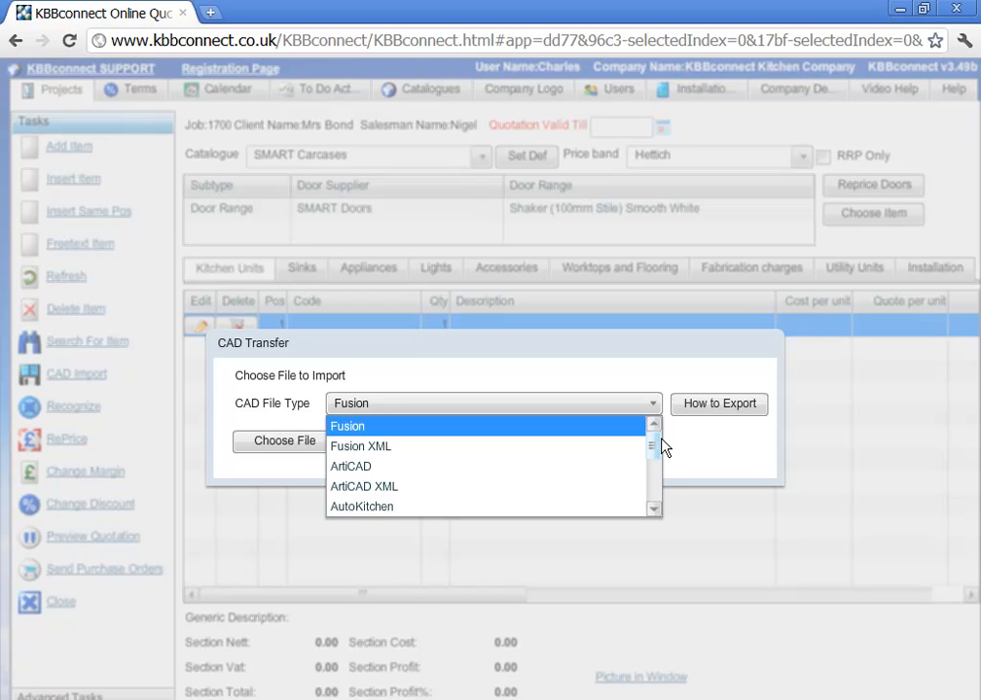
{"action": "mouse_move", "coordinate": [686, 448]}
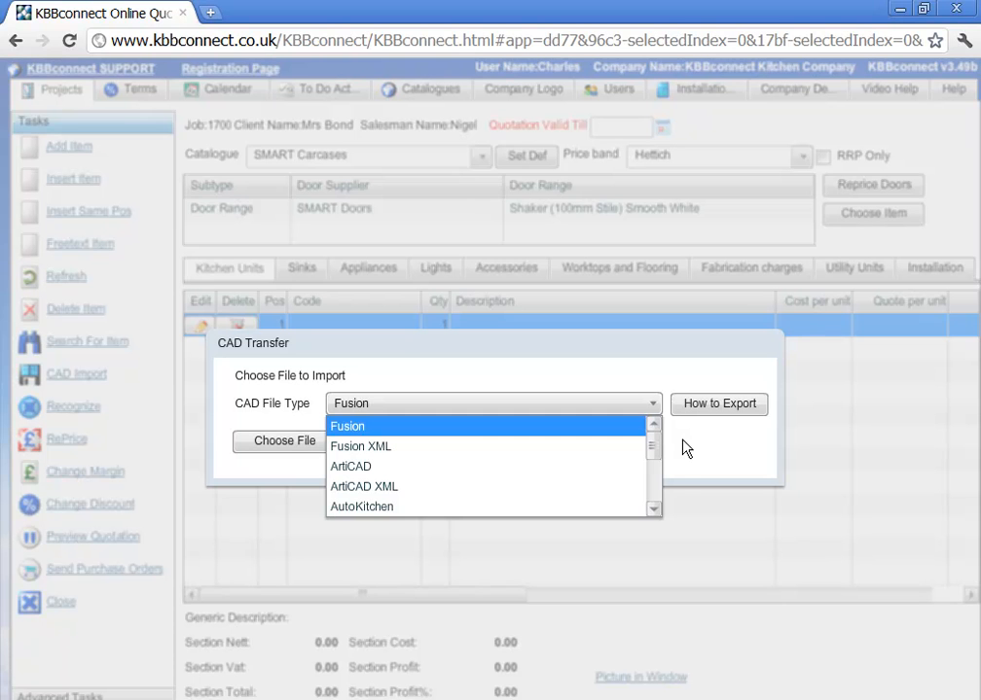
{"action": "mouse_move", "coordinate": [674, 476]}
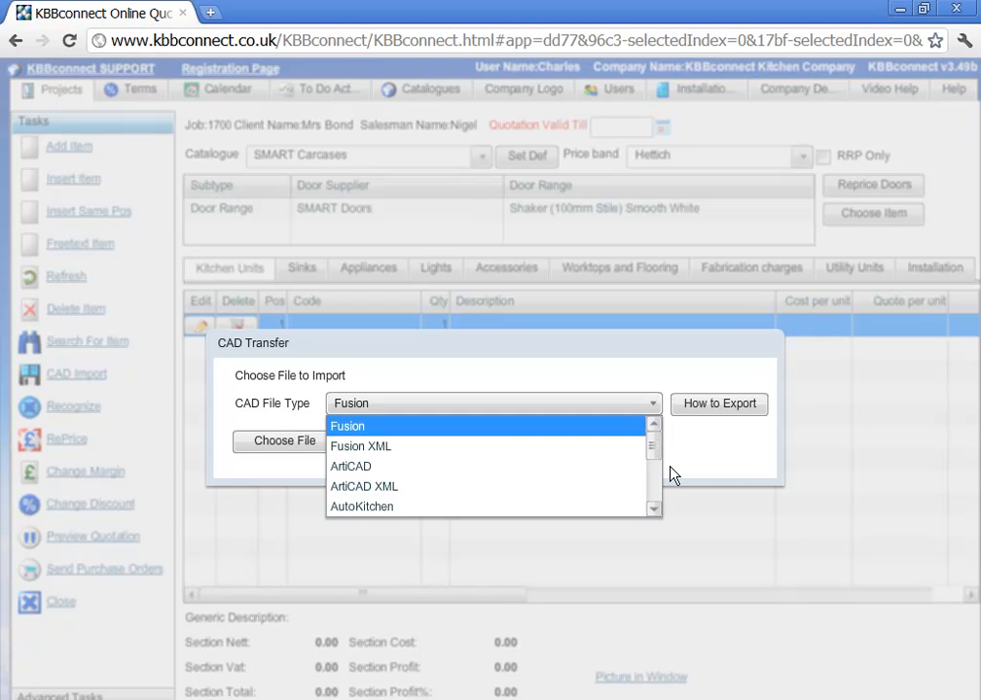
- Choose ArtiCAD XML as the format and import the Smith XML plan as quotation lines
{"action": "left_click", "coordinate": [347, 426]}
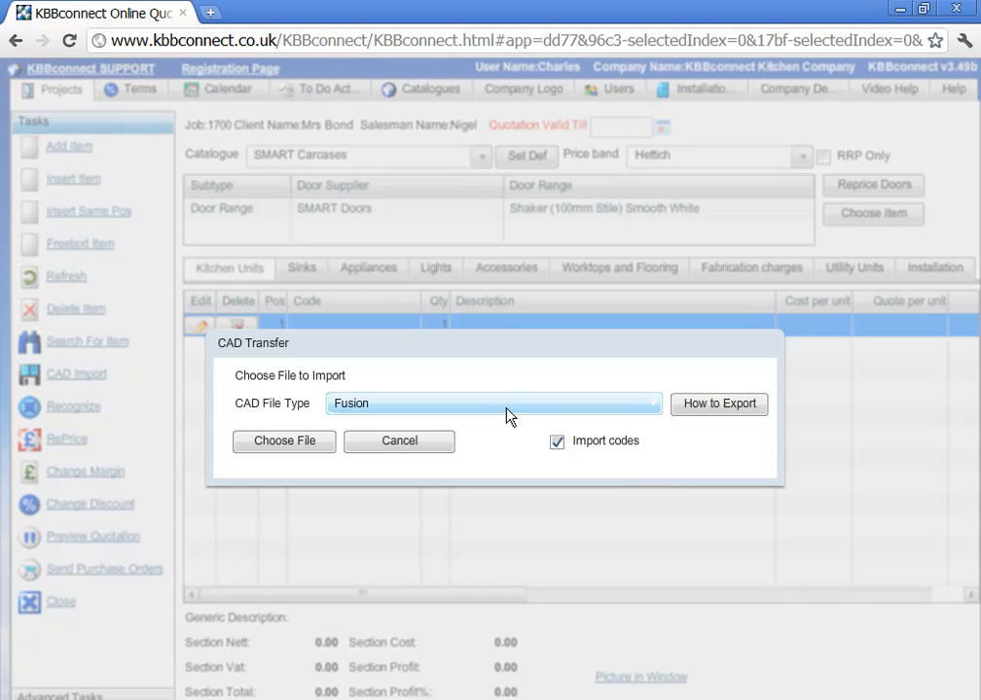
{"action": "mouse_move", "coordinate": [548, 419]}
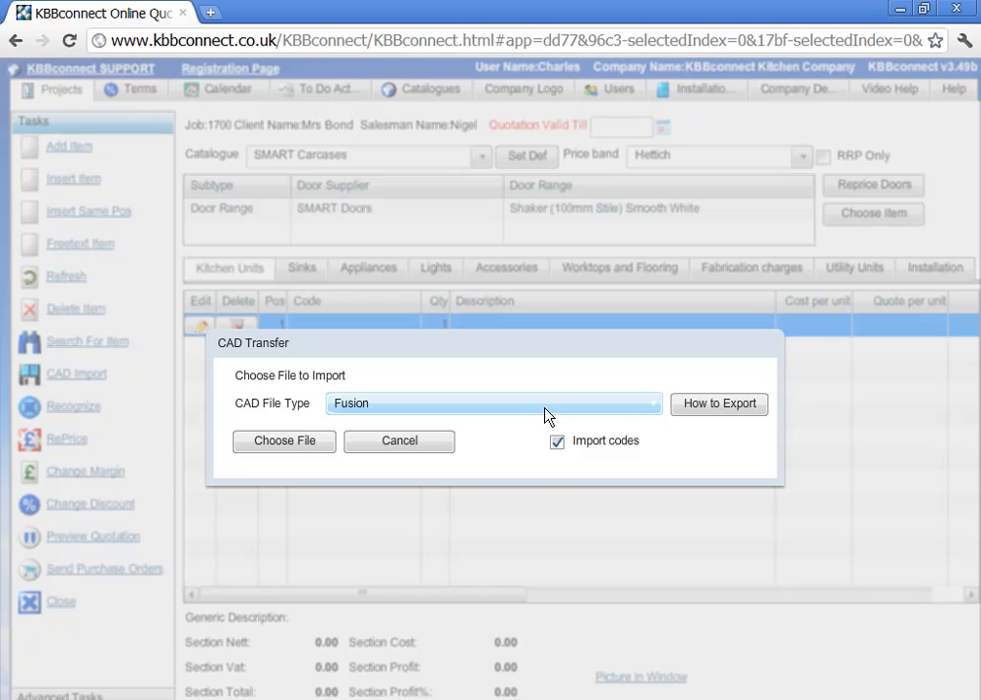
{"action": "left_click", "coordinate": [557, 441]}
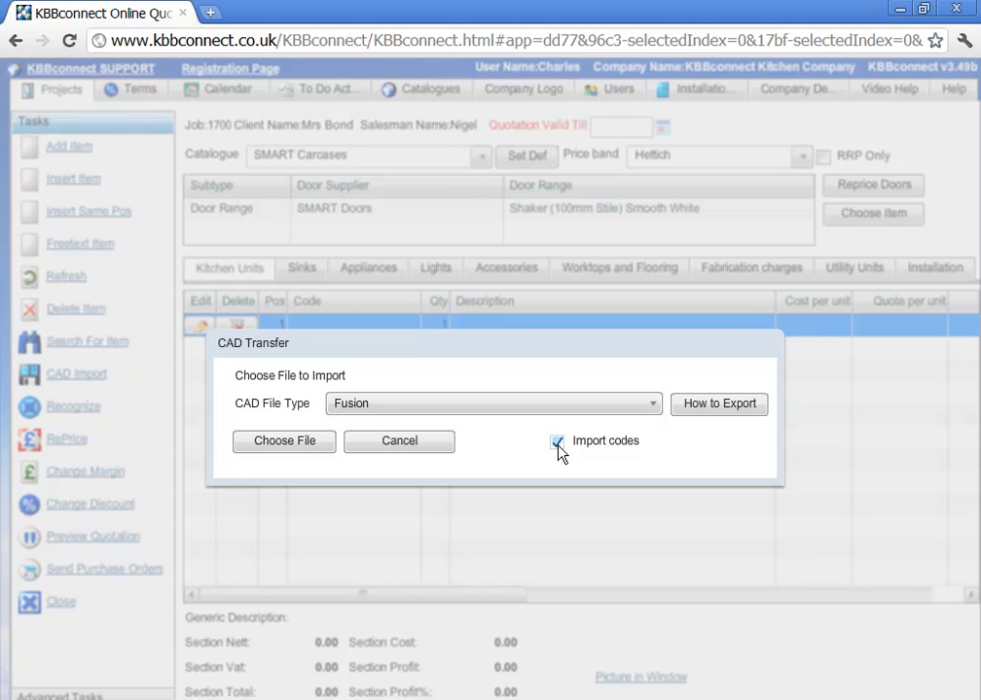
{"action": "left_click", "coordinate": [558, 442]}
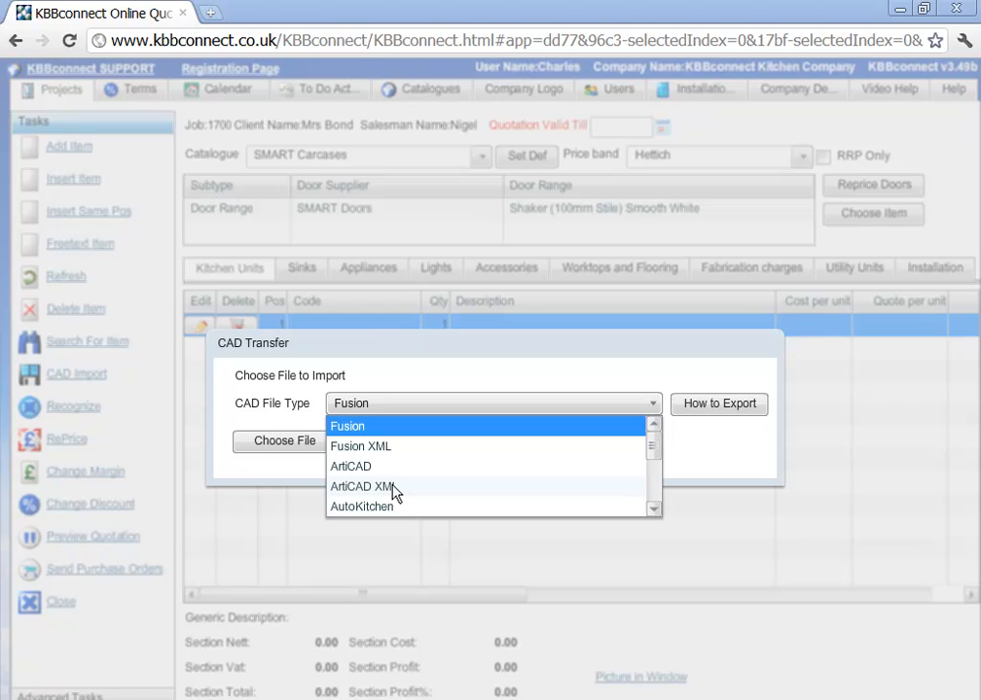
{"action": "left_click", "coordinate": [362, 486]}
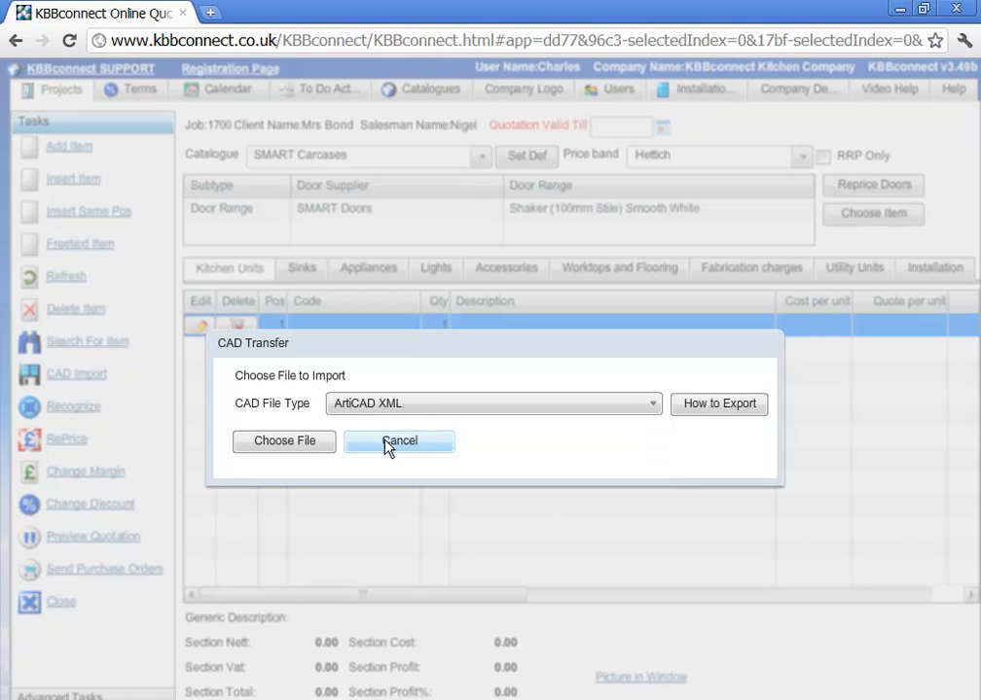
{"action": "left_click", "coordinate": [283, 440]}
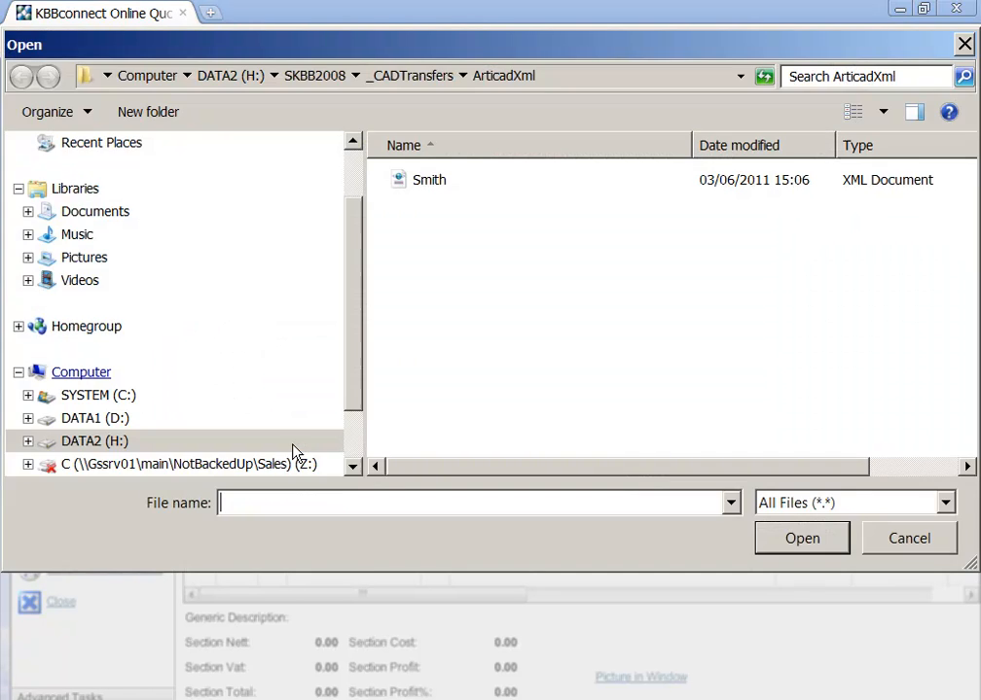
{"action": "left_click", "coordinate": [907, 538]}
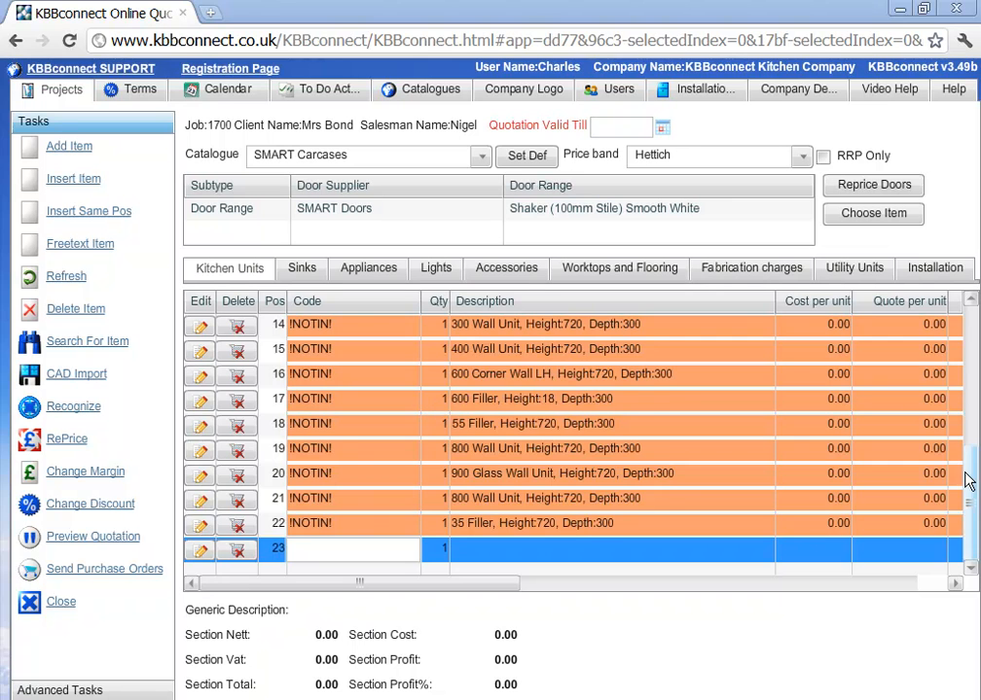
- Run Recognize on the imported Kitchen Units to match them to catalogue codes
{"action": "scroll", "scroll_direction": "up", "scroll_amount": 3}
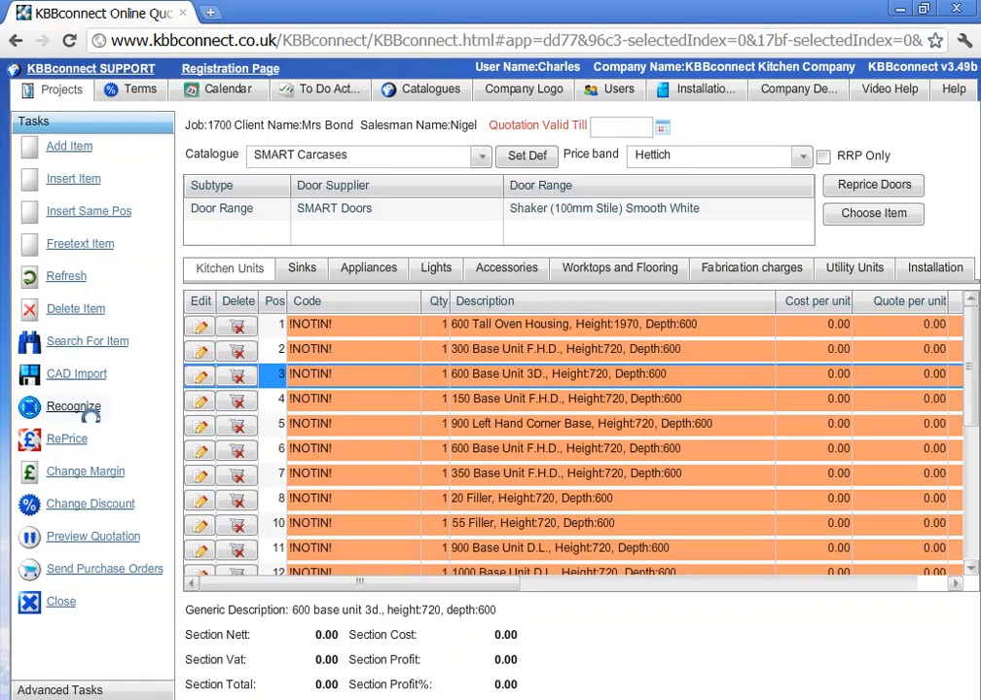
{"action": "left_click", "coordinate": [73, 407]}
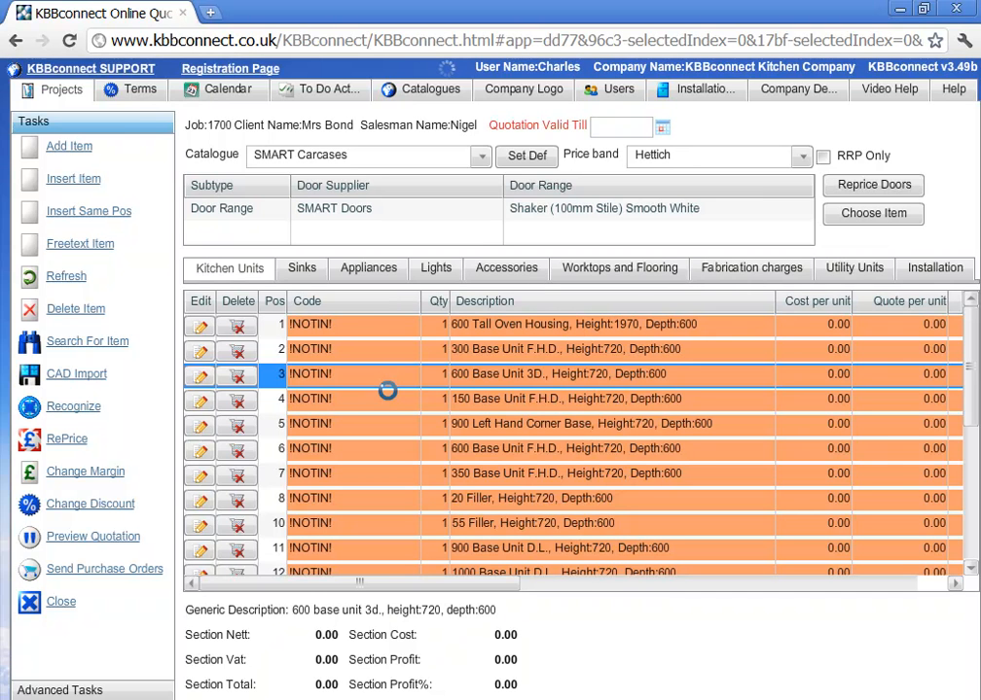
- Review the recognized 570x595 door and 300mm Highline Base Unit lines and their prices
{"action": "left_click", "coordinate": [65, 276]}
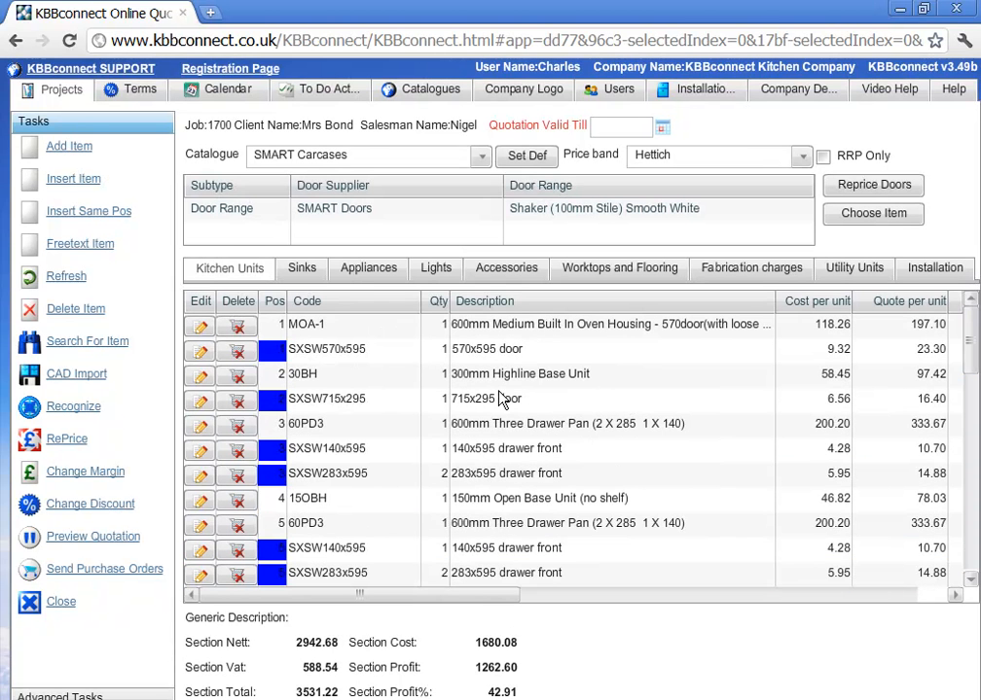
{"action": "left_click", "coordinate": [327, 349]}
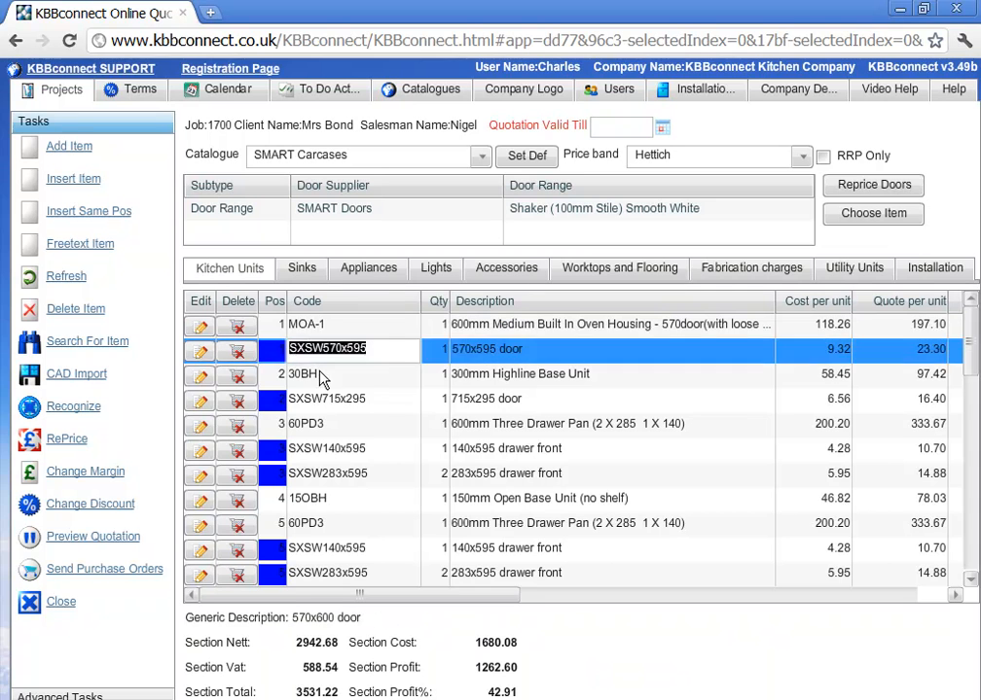
{"action": "left_click", "coordinate": [321, 373]}
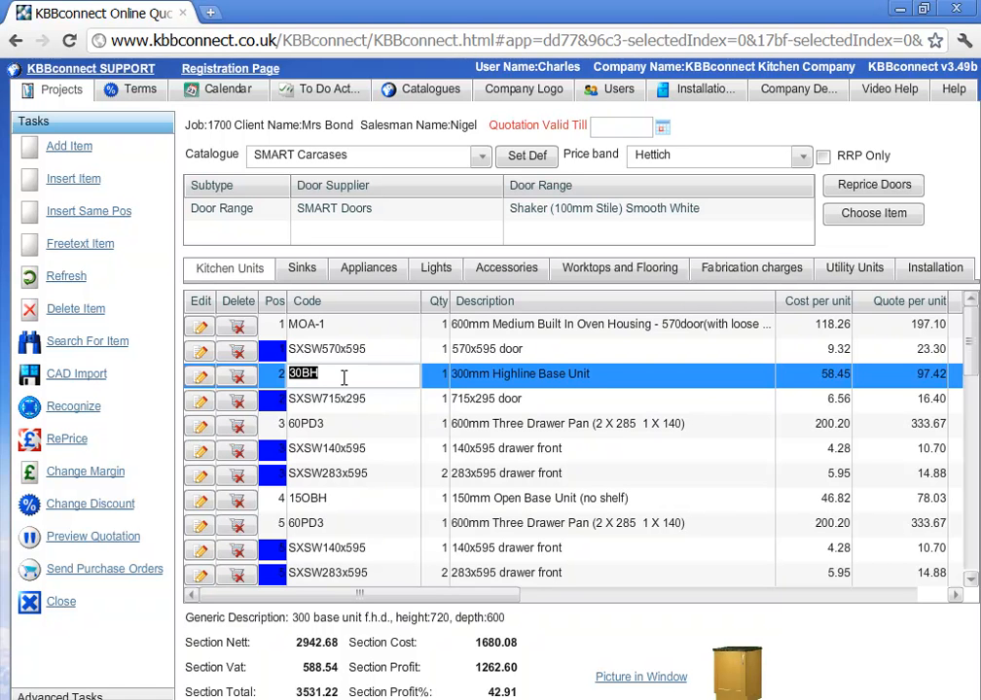
{"action": "mouse_move", "coordinate": [368, 418]}
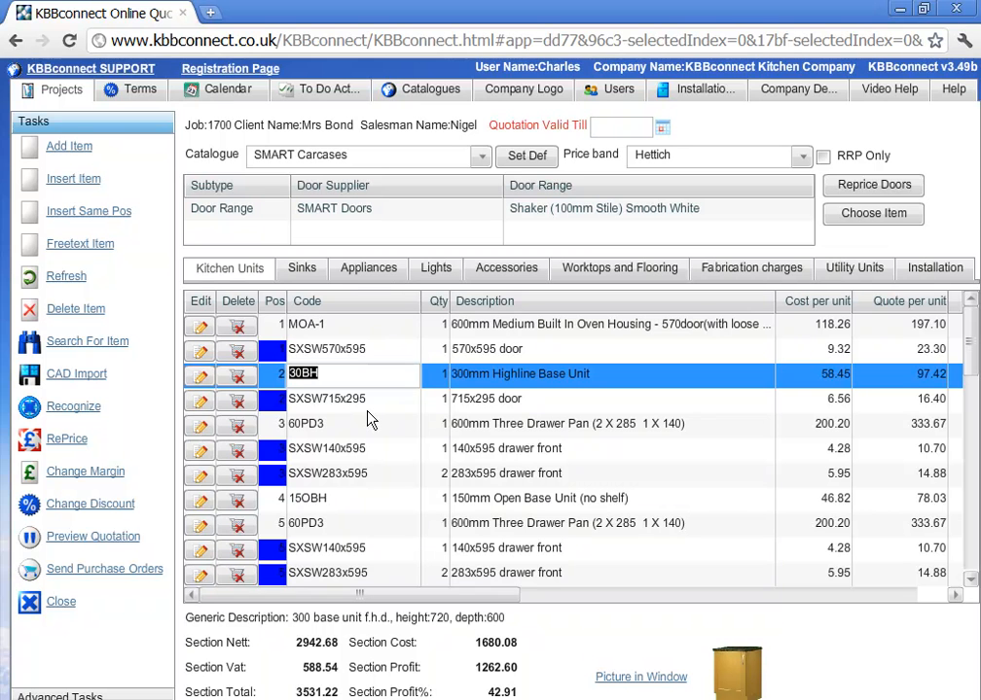